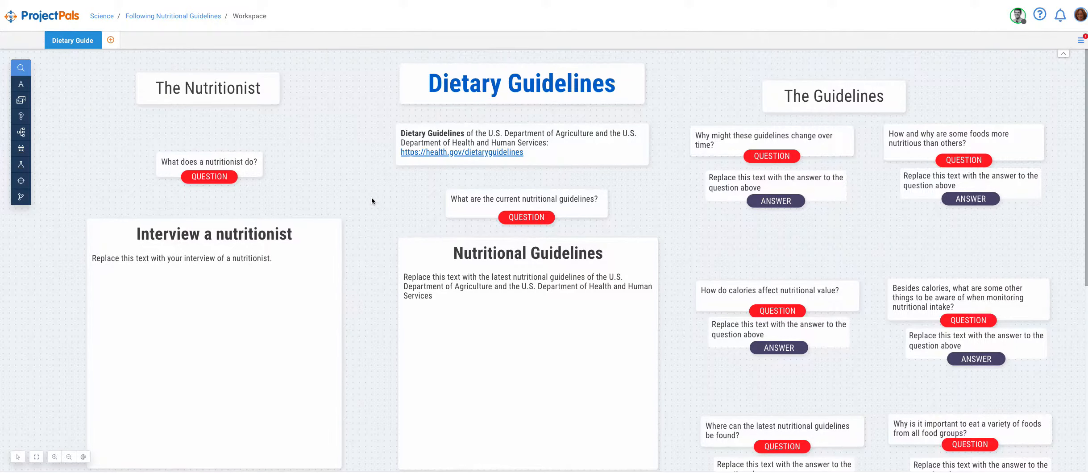
mouse_move(408, 196)
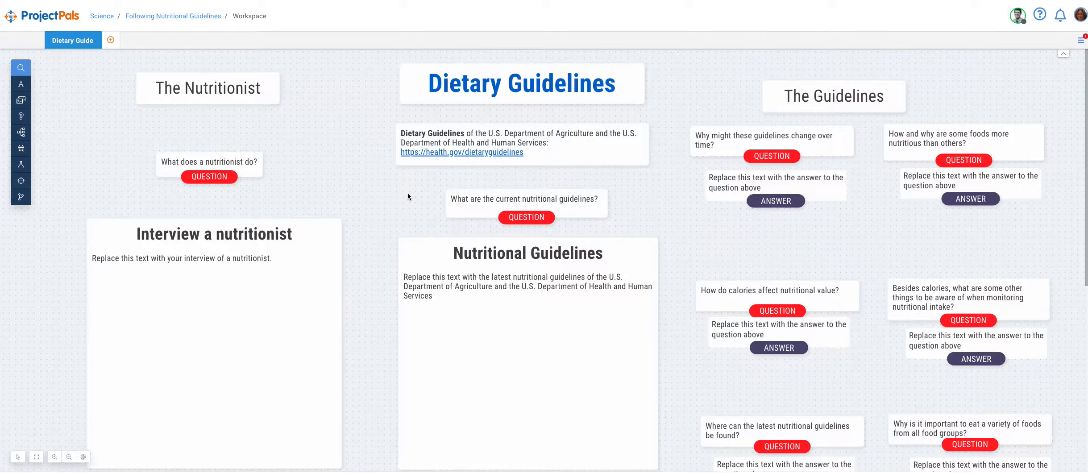
mouse_move(121, 234)
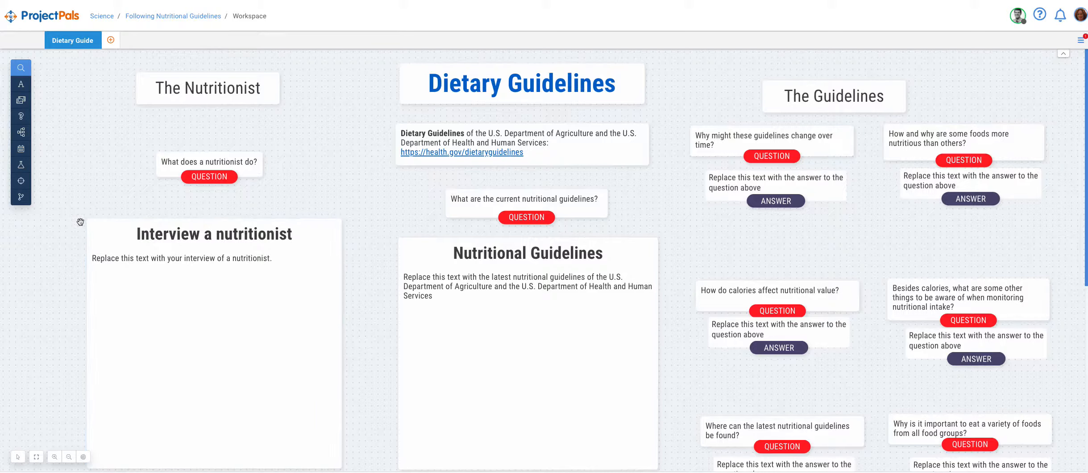
- Archive the 'What does a nutritionist do?' question card and bring up the Content Library
click(213, 297)
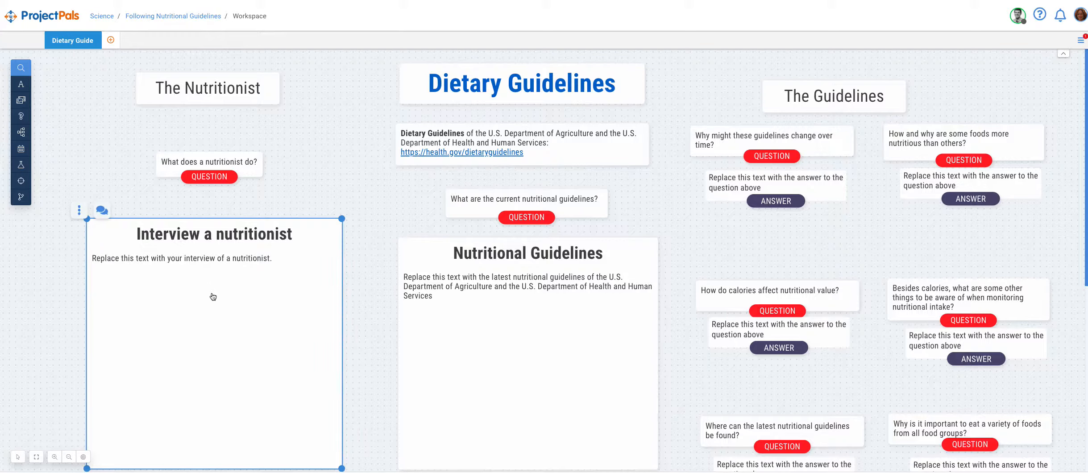
mouse_move(213, 297)
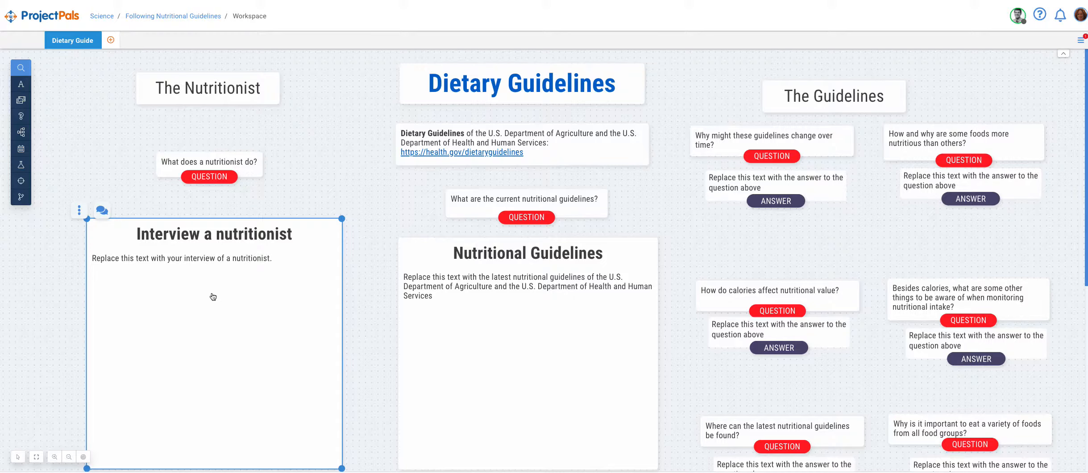
mouse_move(213, 297)
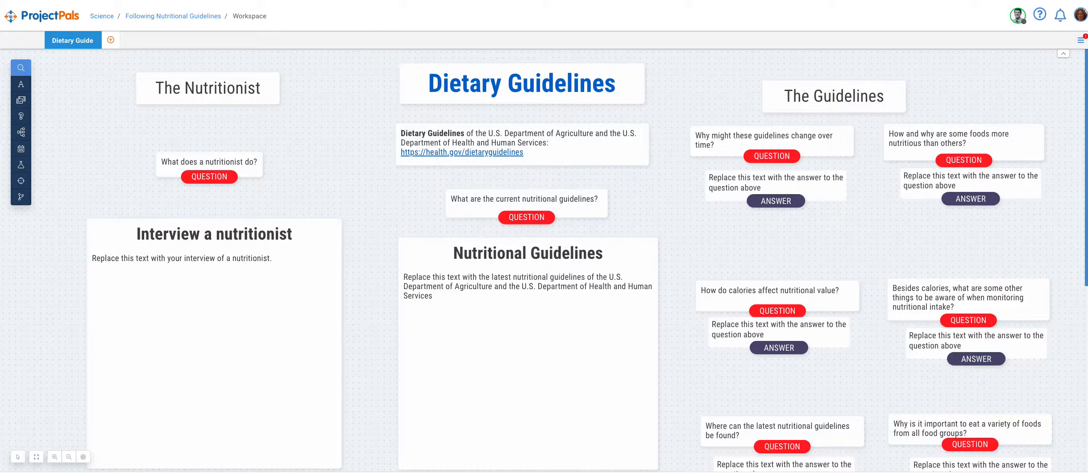
click(231, 246)
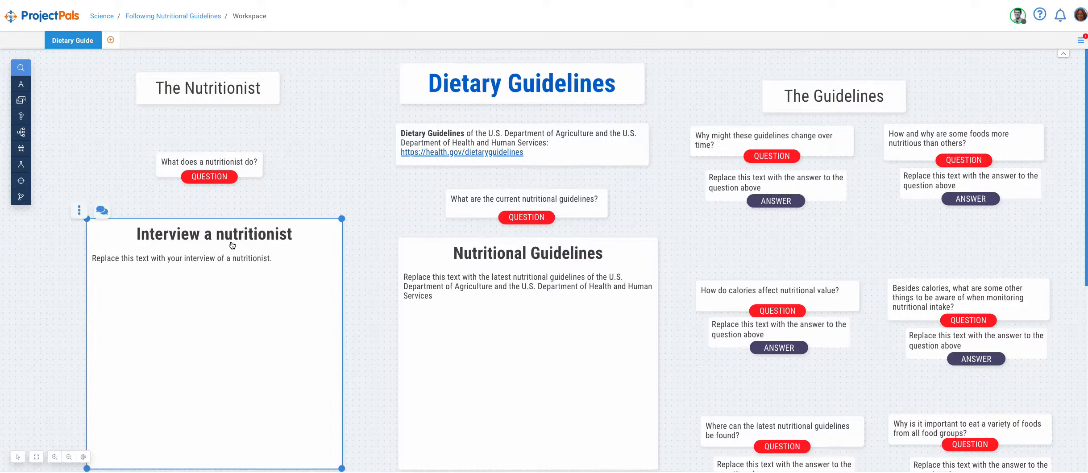
mouse_move(232, 246)
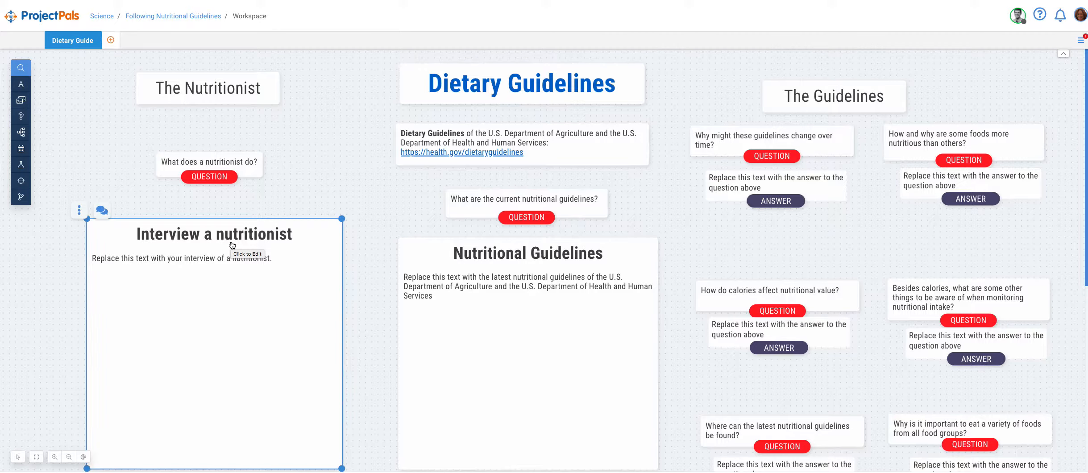
click(208, 162)
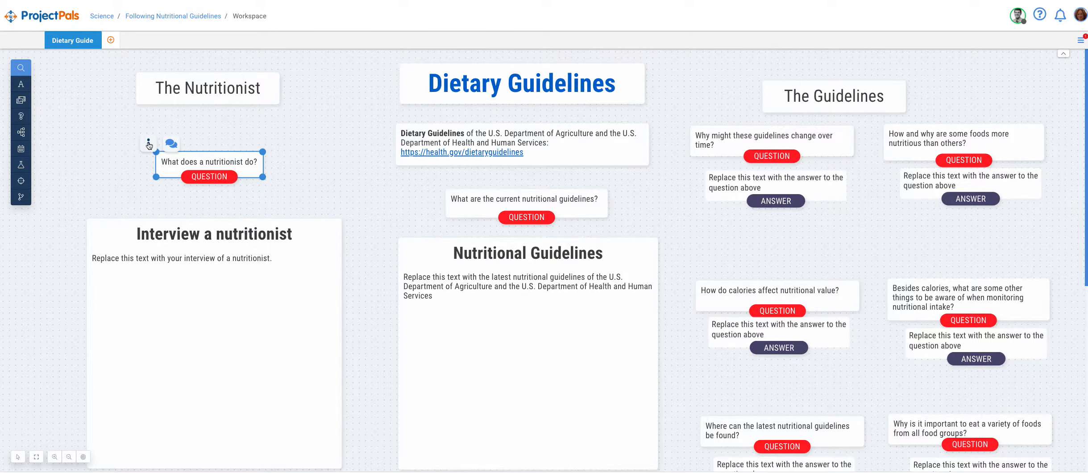
right_click(208, 161)
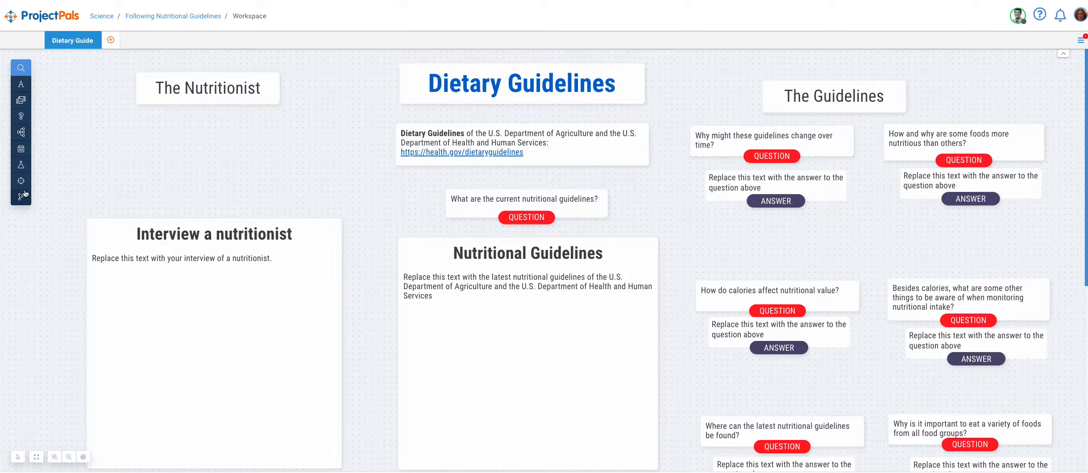
mouse_move(22, 195)
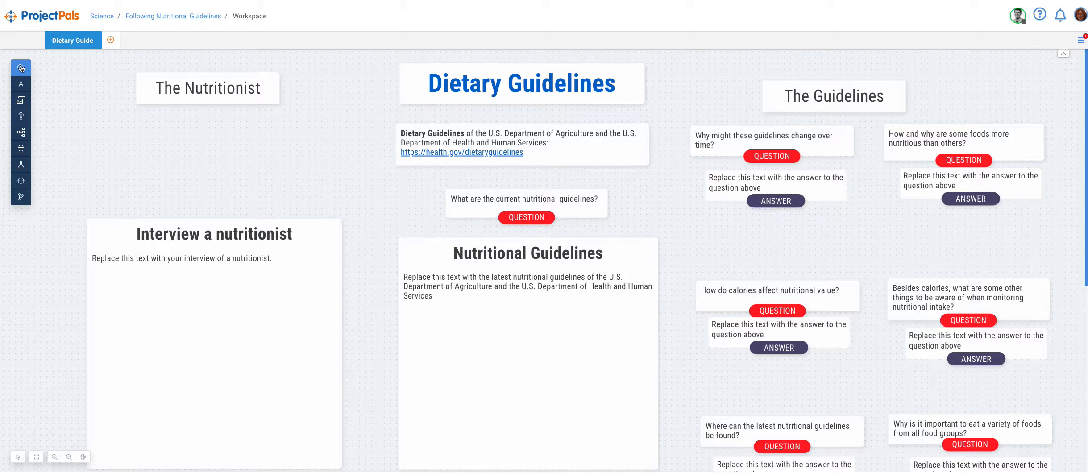
click(21, 68)
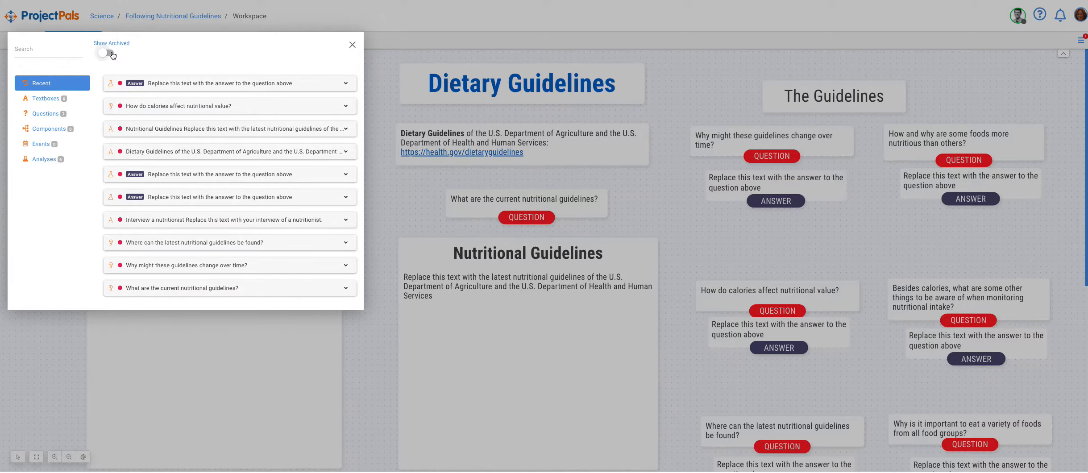
- Turn on Show Archived in the Content Library to list archived items
click(105, 54)
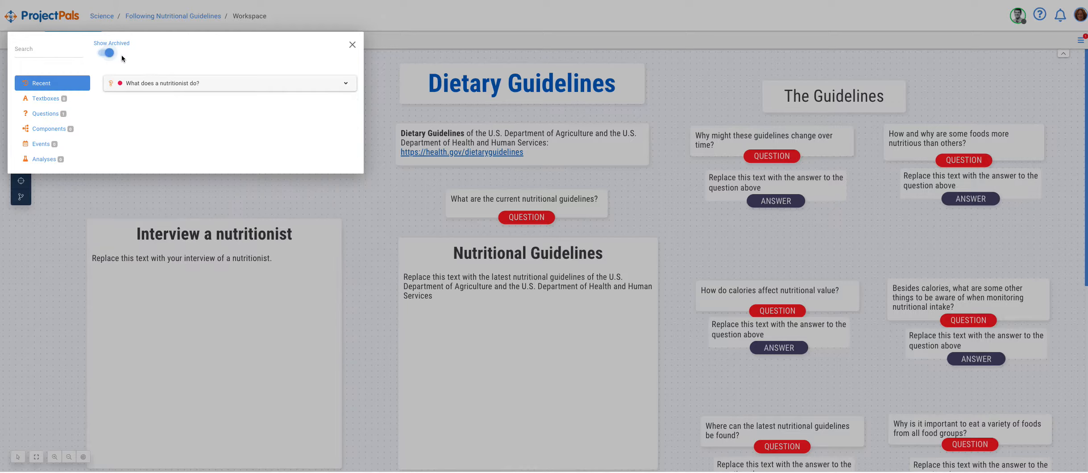
mouse_move(176, 76)
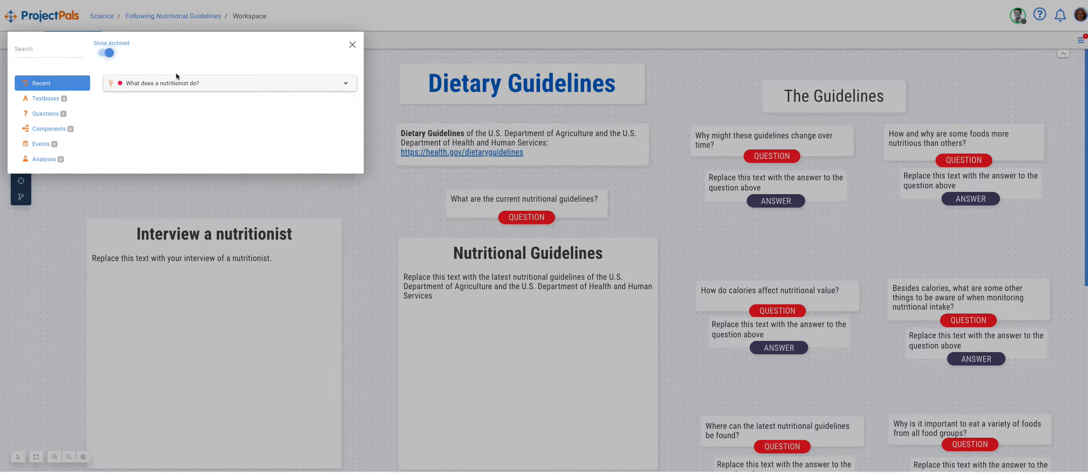
mouse_move(232, 84)
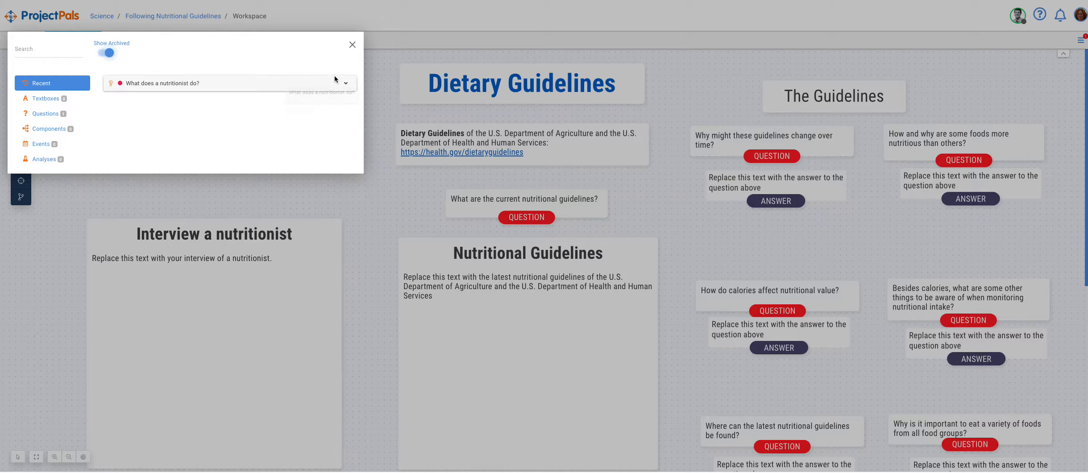
- Restore the archived 'What does a nutritionist do?' question and close the Content Library
click(345, 83)
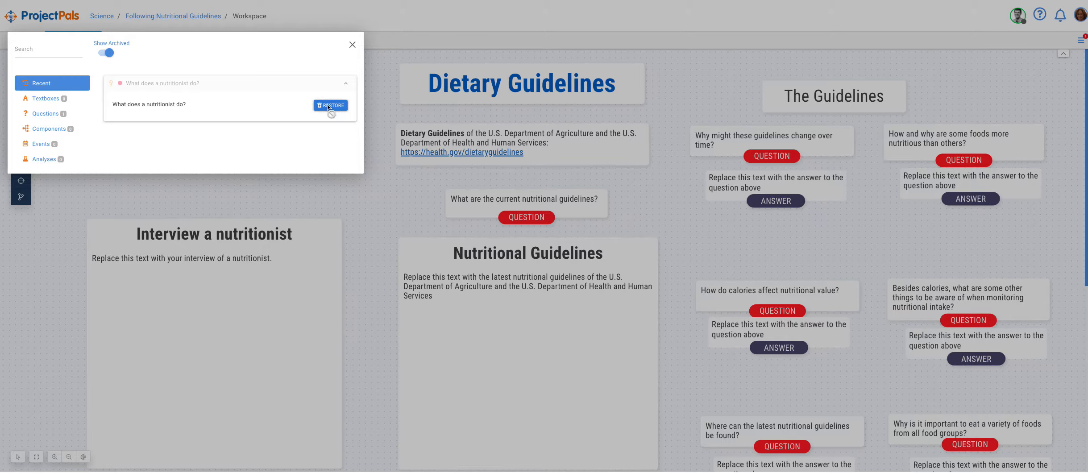
click(331, 105)
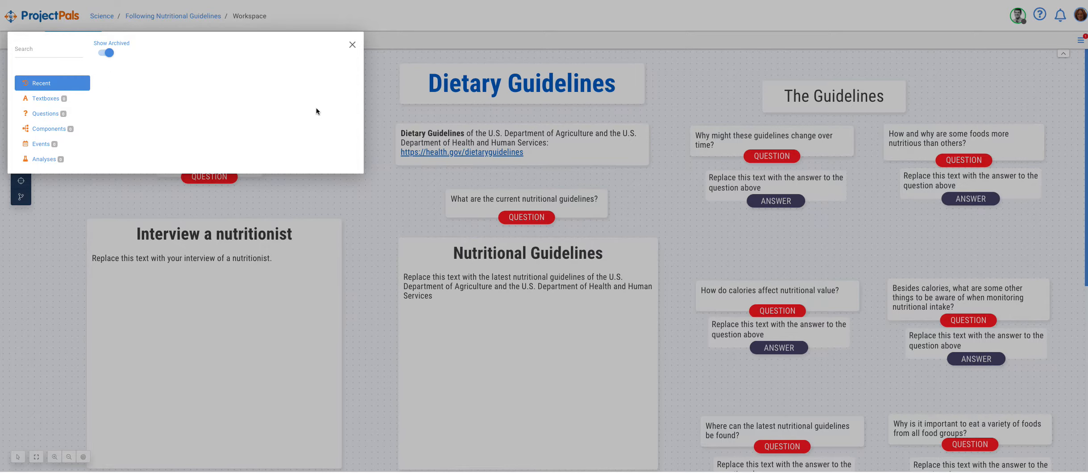
mouse_move(352, 45)
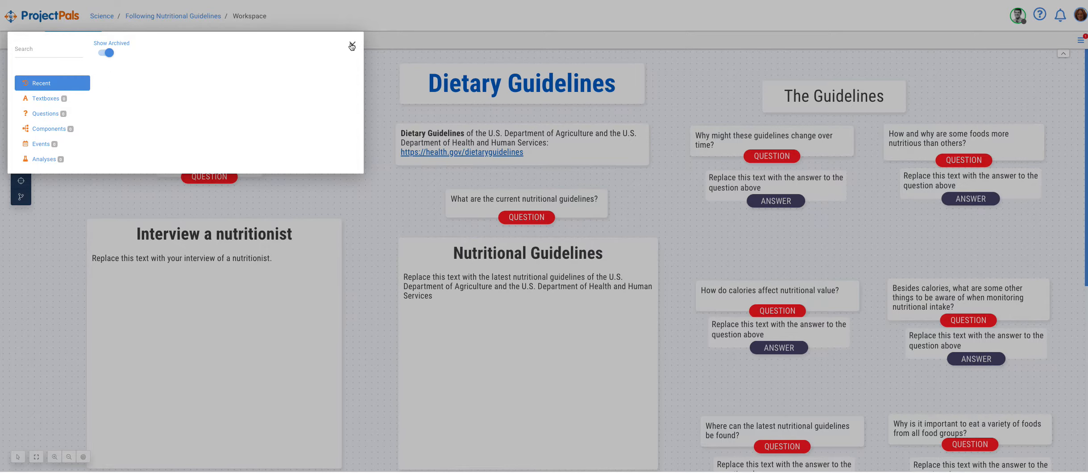
click(352, 46)
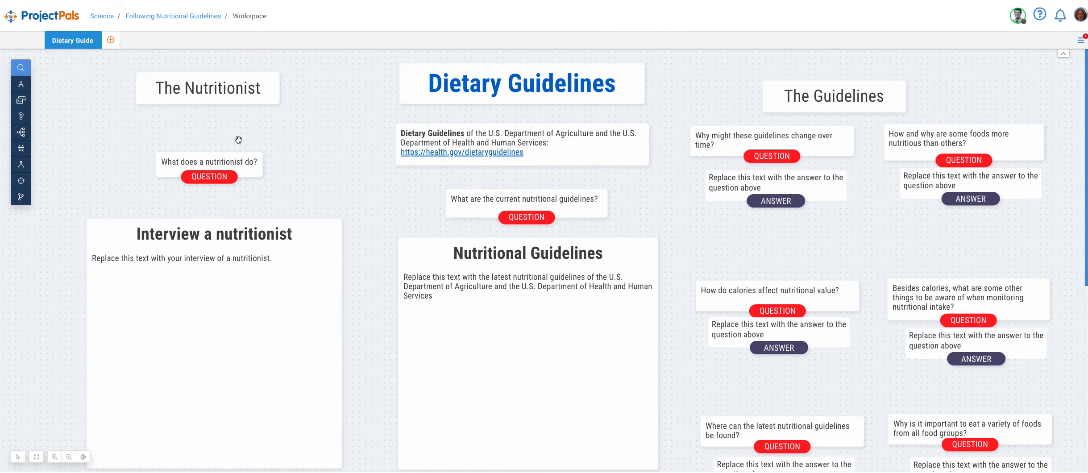
mouse_move(291, 132)
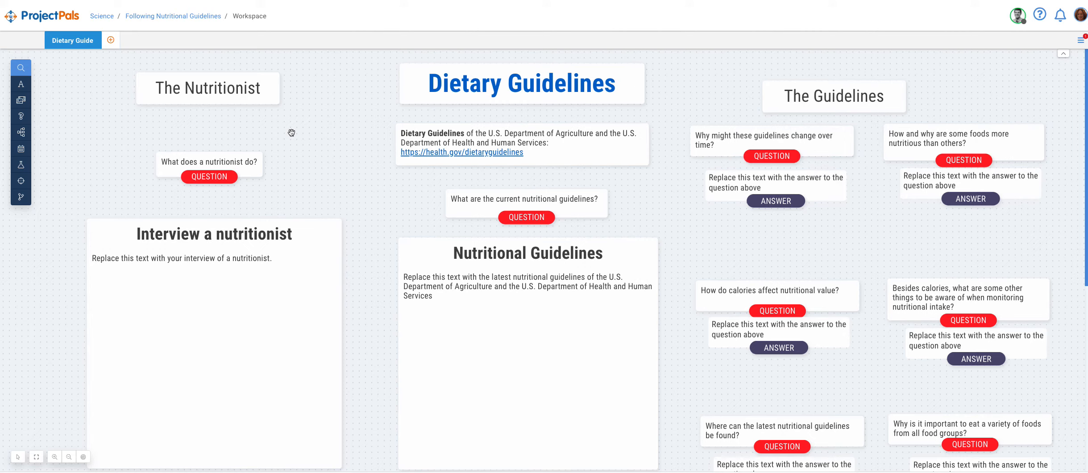